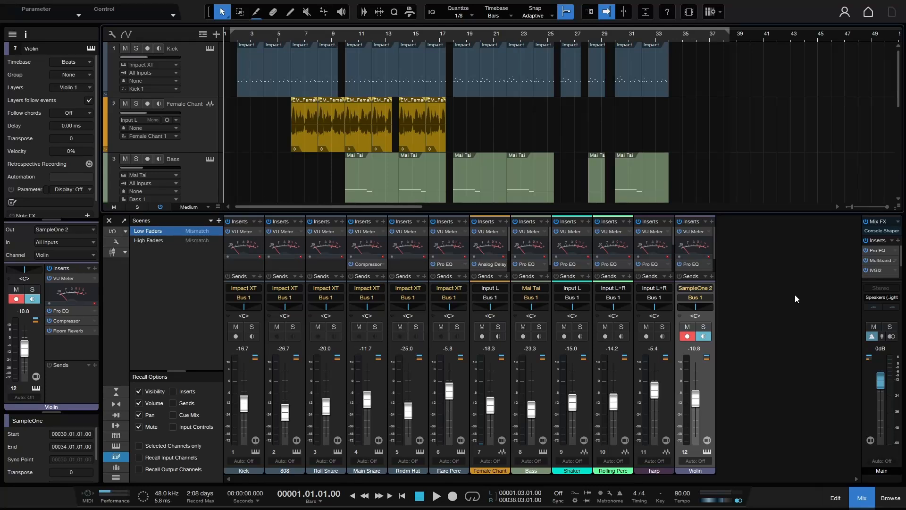
mouse_move(798, 296)
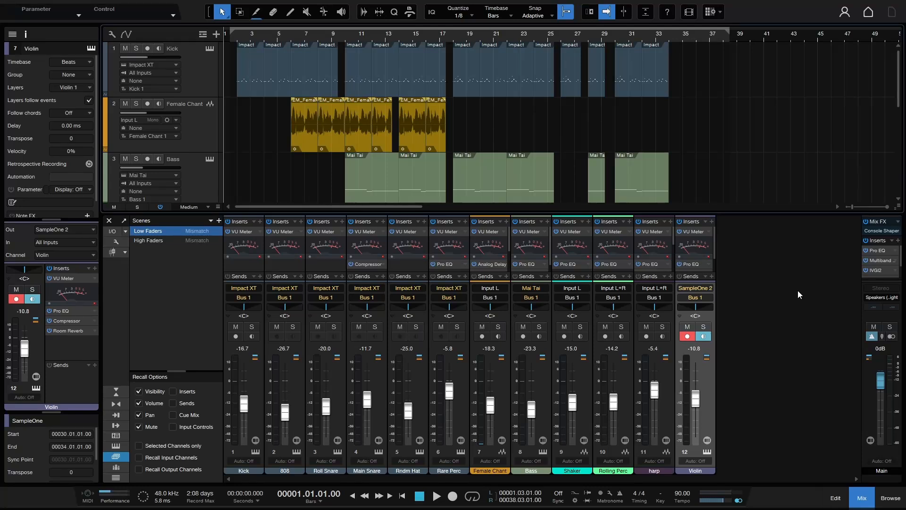
mouse_move(655, 251)
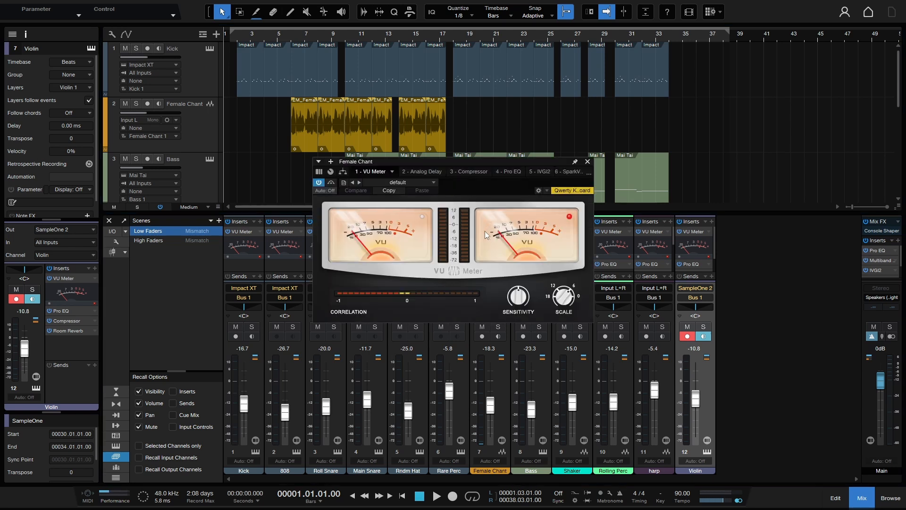
mouse_move(445, 294)
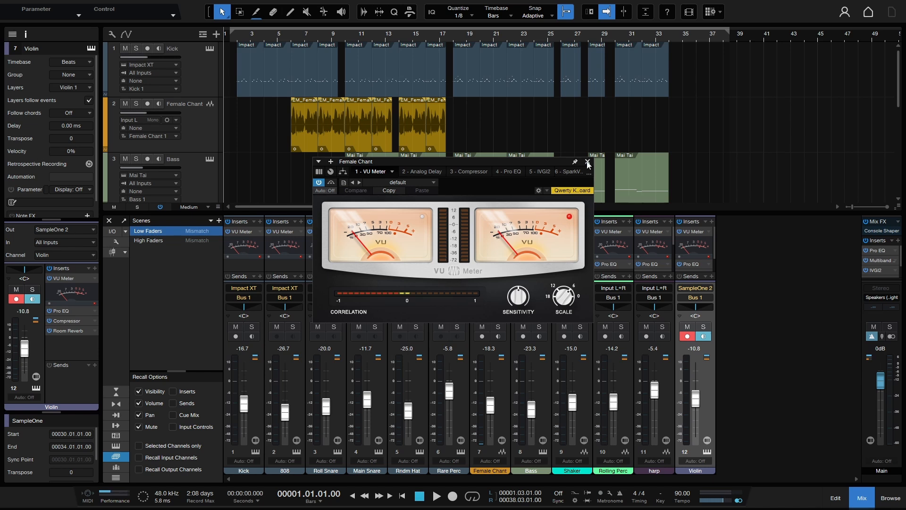
Close the VU Meter and compressor windows, then briefly view the Rare Perc Pro EQ and Female Chant Analog Delay
click(588, 161)
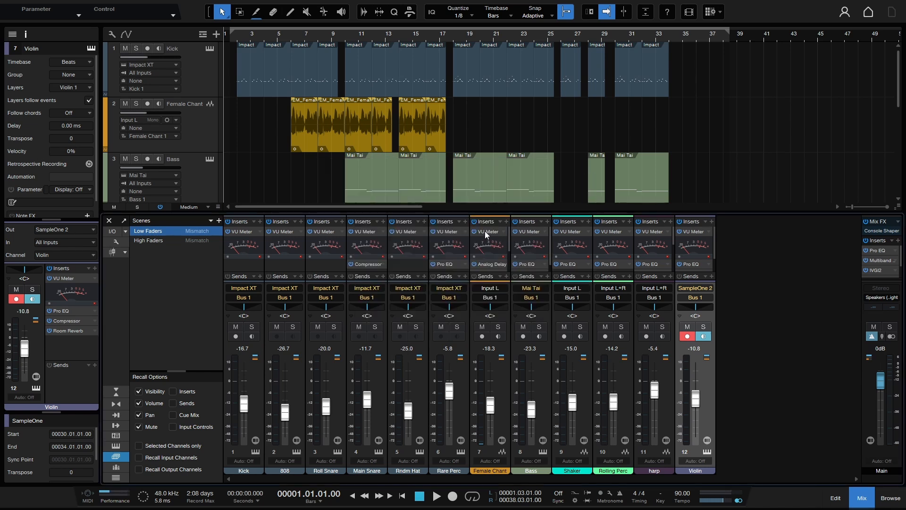
mouse_move(665, 254)
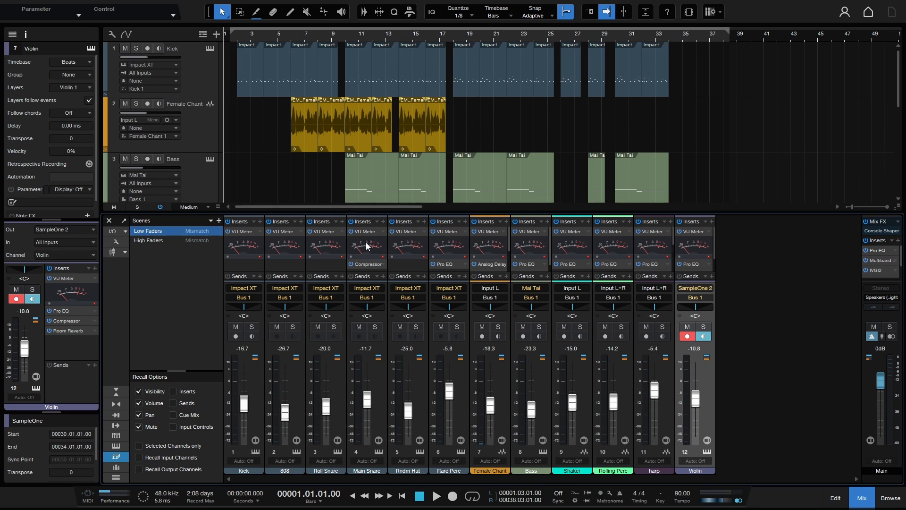
mouse_move(653, 215)
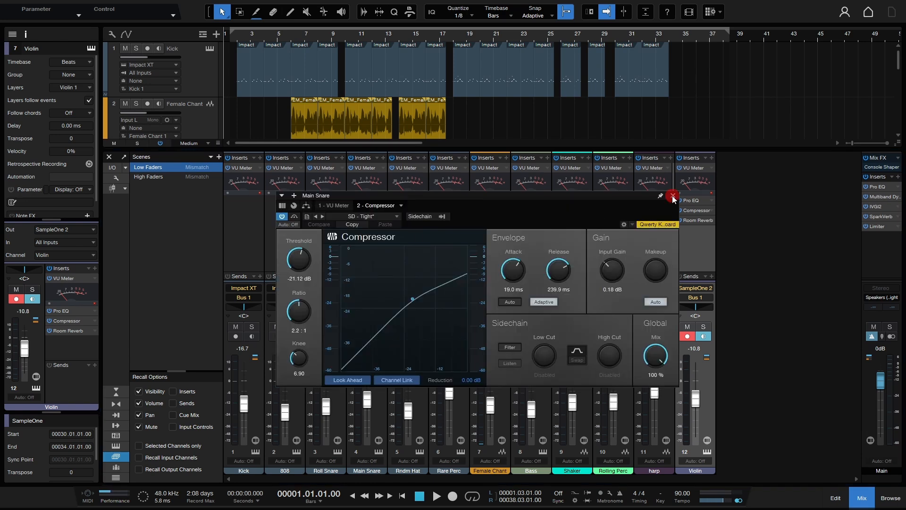
click(671, 196)
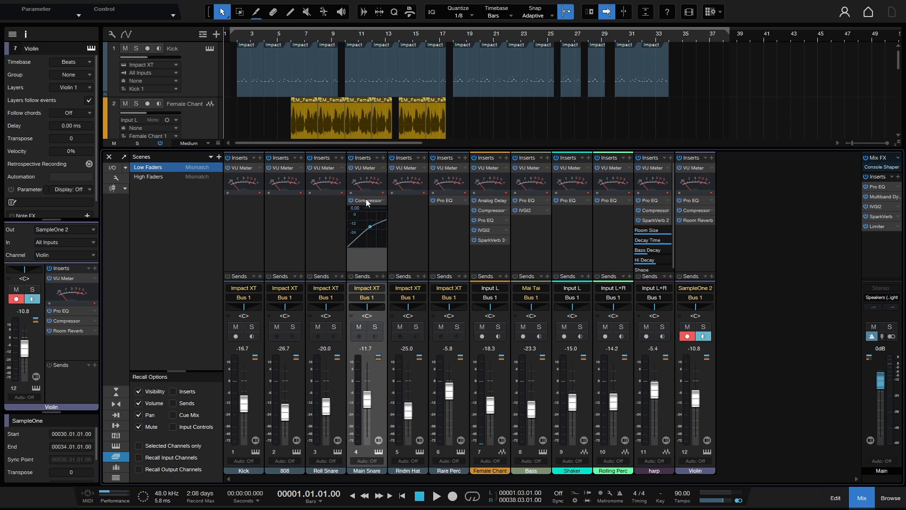
click(448, 200)
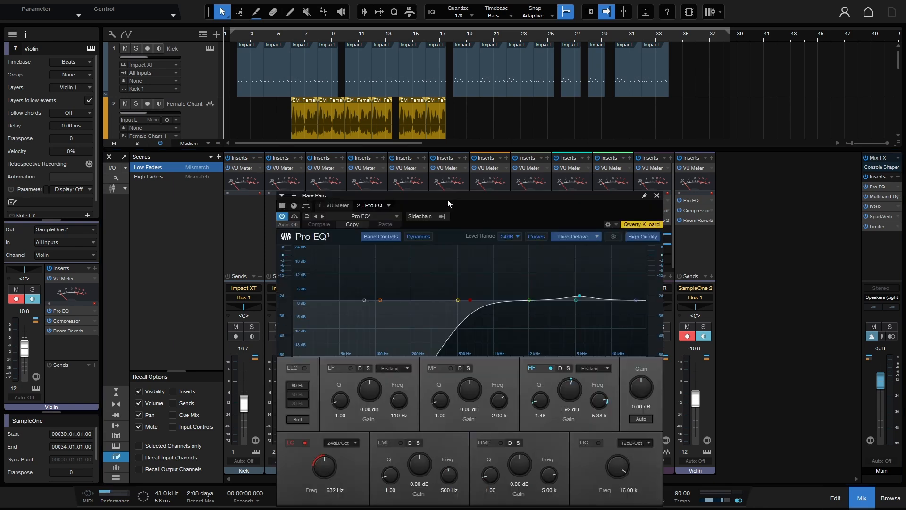
click(657, 195)
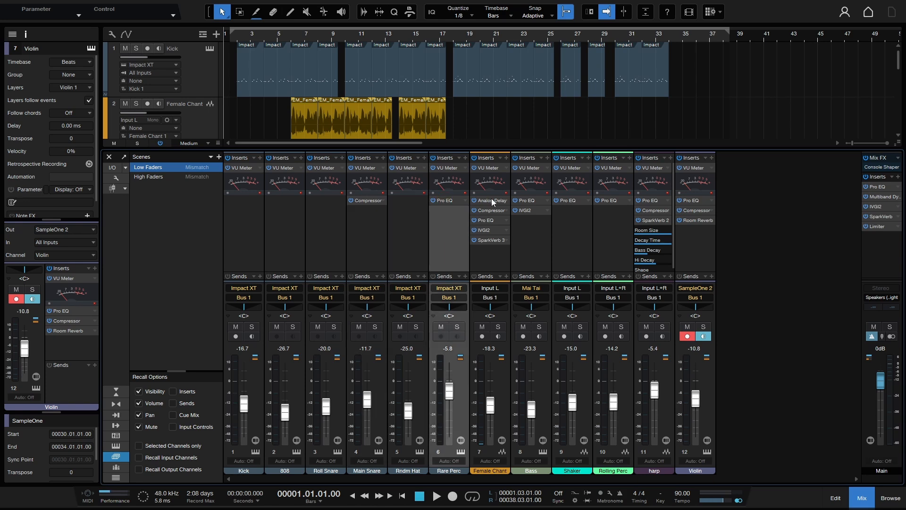
click(491, 200)
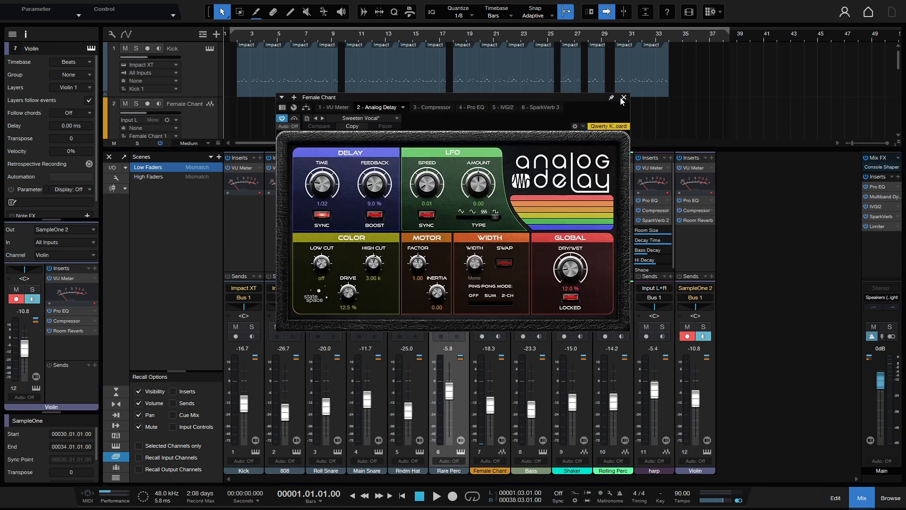
click(622, 98)
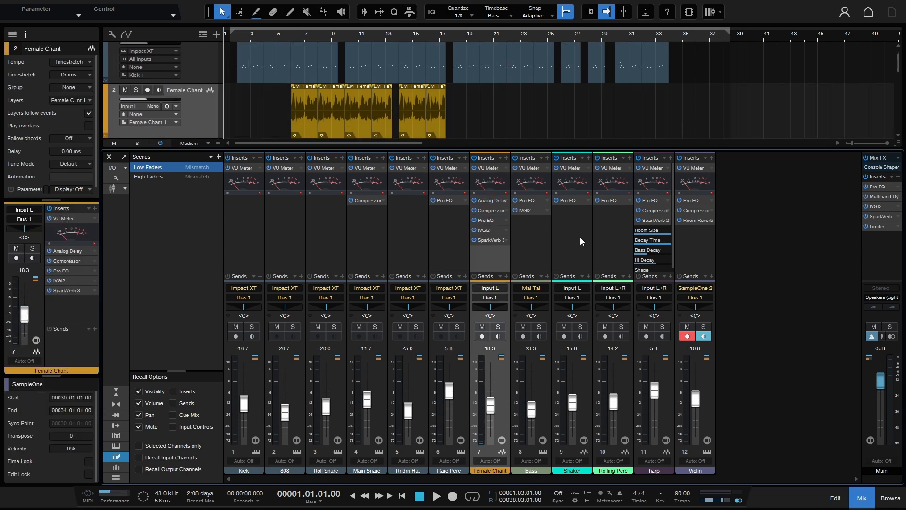
mouse_move(650, 225)
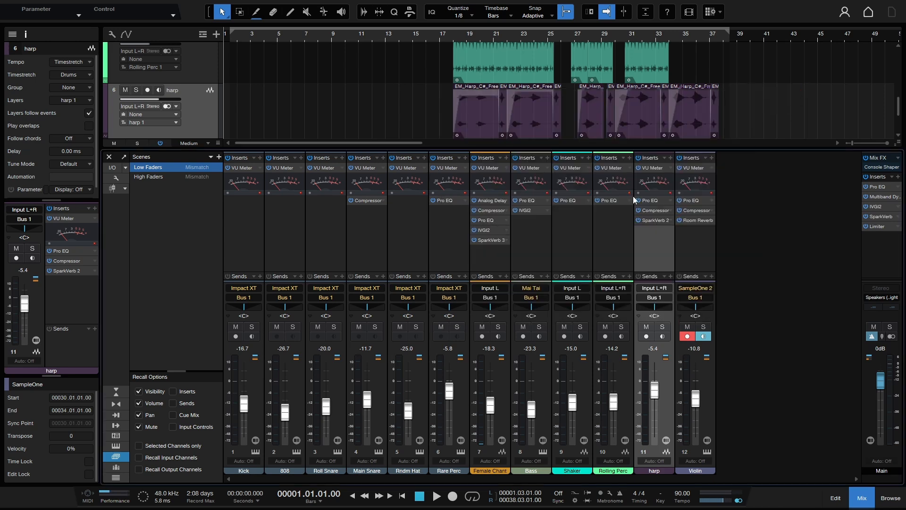
Select the harp channel so its SparkVerb 2 micro view shows Room Size, Decay Time and Shape
click(653, 220)
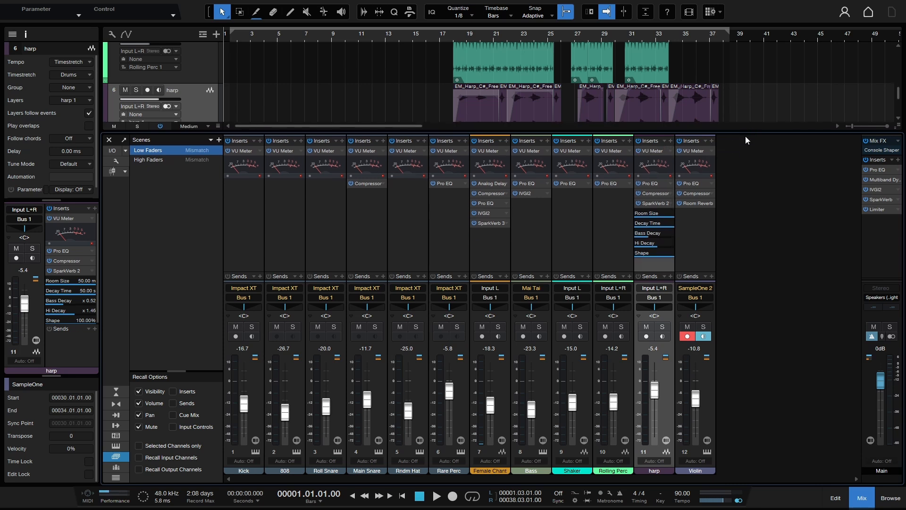
click(648, 232)
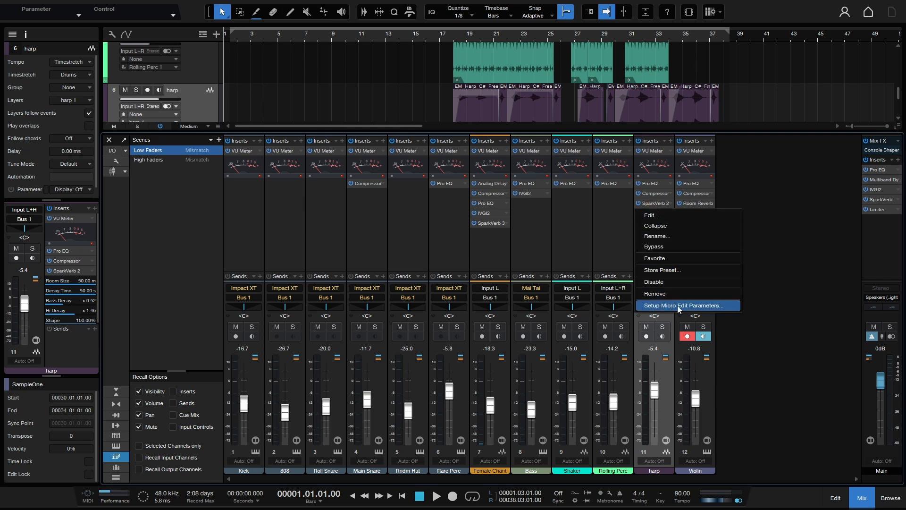
mouse_move(699, 306)
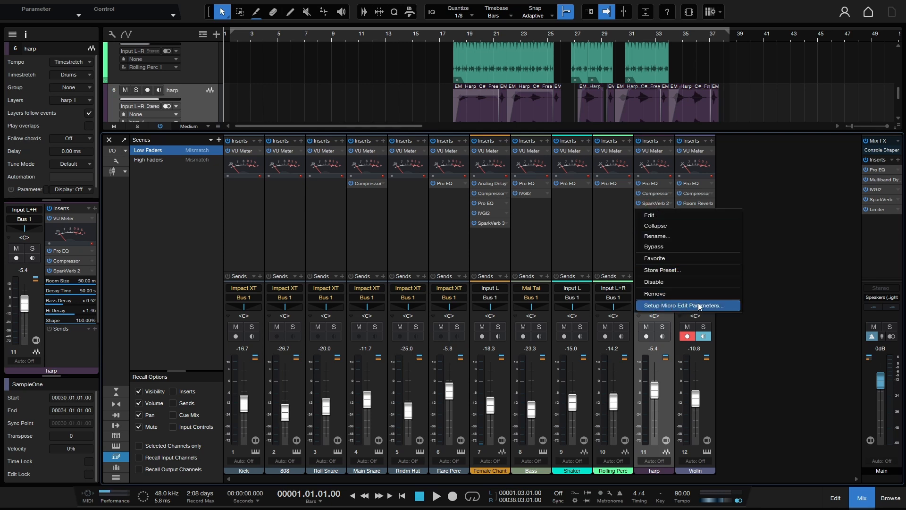
In the SparkVerb micro edit setup, remove Shape and add Width to the quick-edit parameters
click(687, 305)
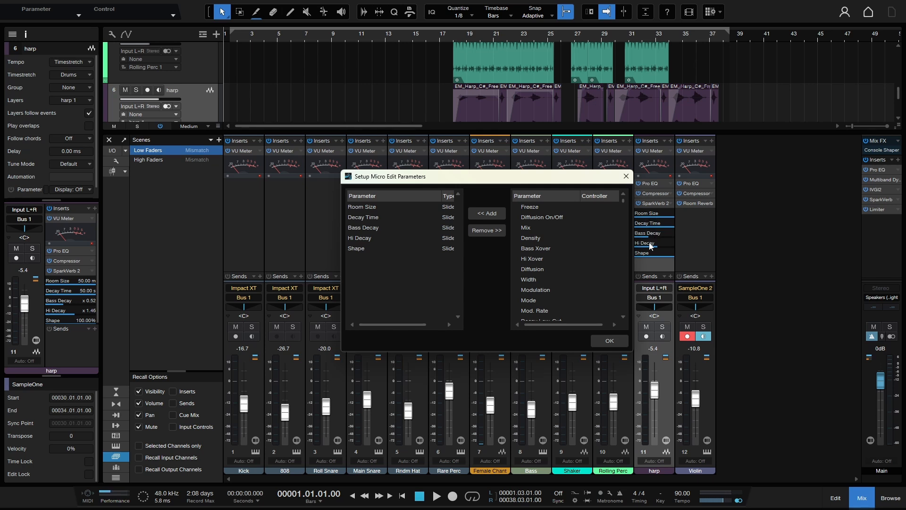
mouse_move(364, 251)
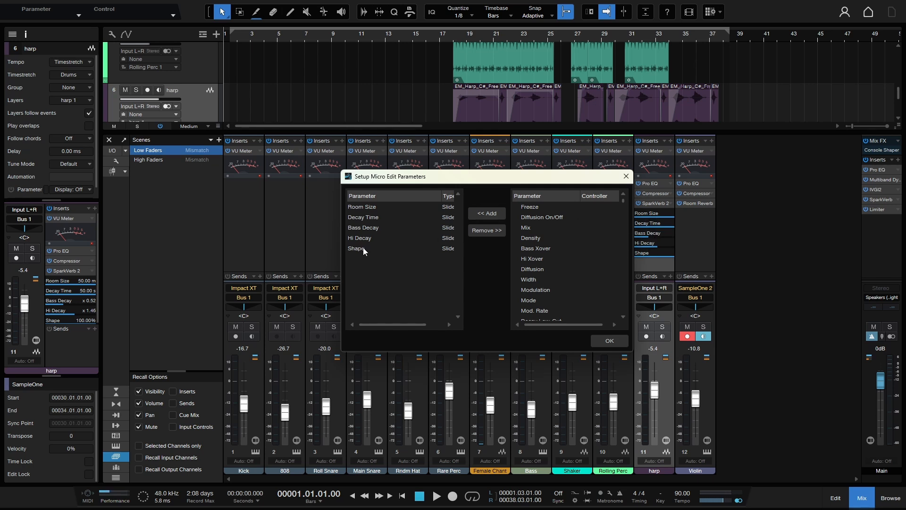
click(356, 248)
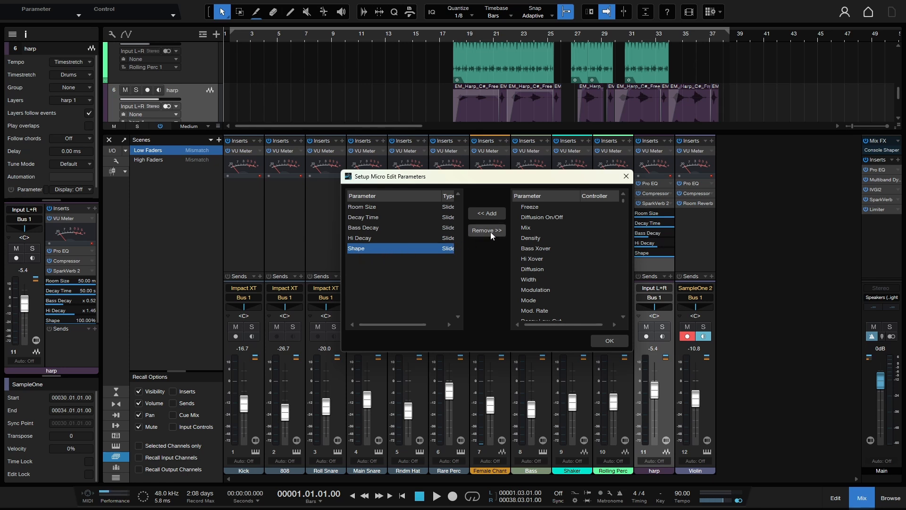
click(486, 230)
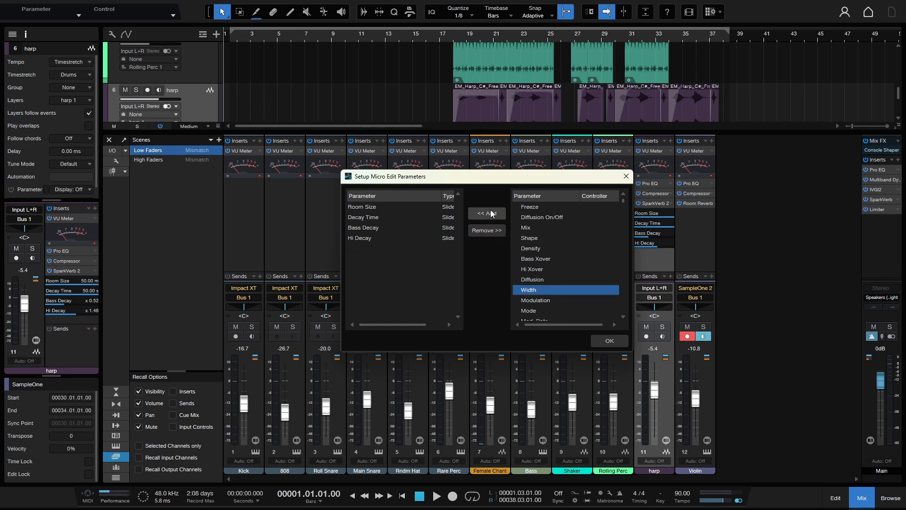
click(486, 213)
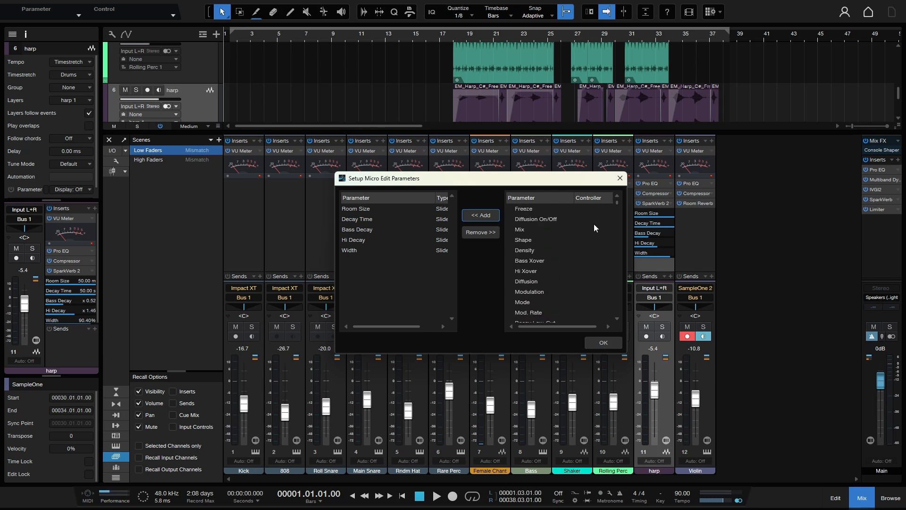
mouse_move(612, 188)
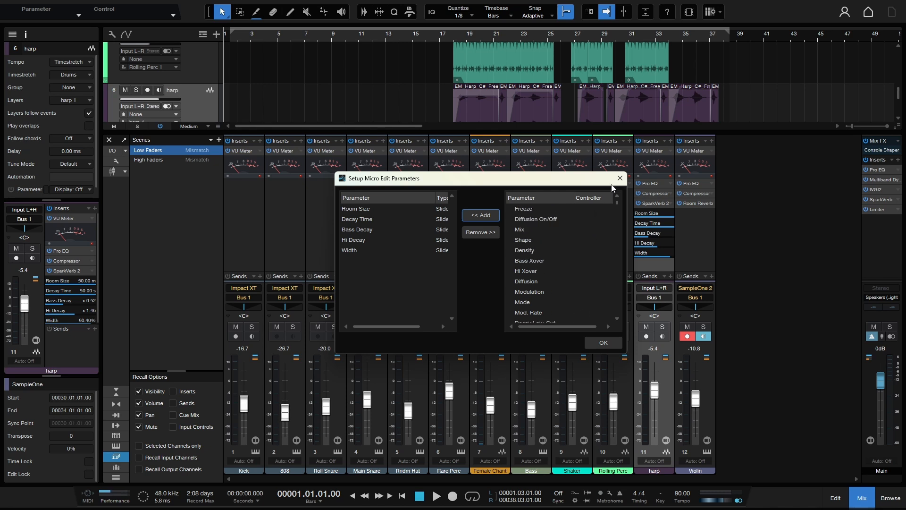
Close the setup, drag the harp Room Size down to about 35 m, then restore it to 50.00 m
click(603, 341)
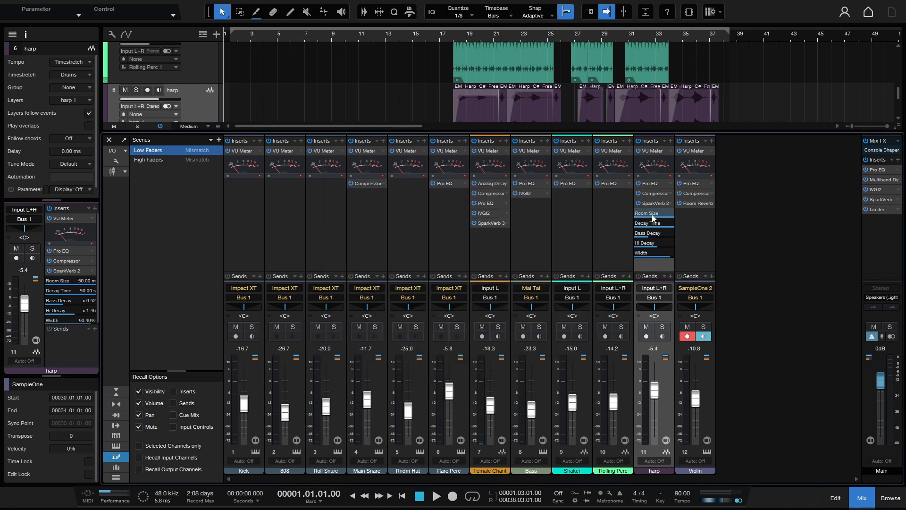
drag(653, 214, 664, 231)
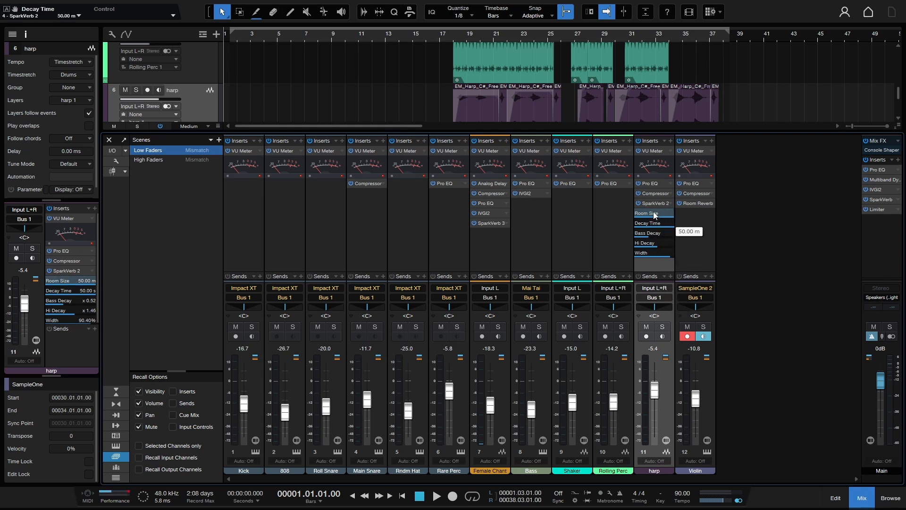
drag(652, 212, 652, 226)
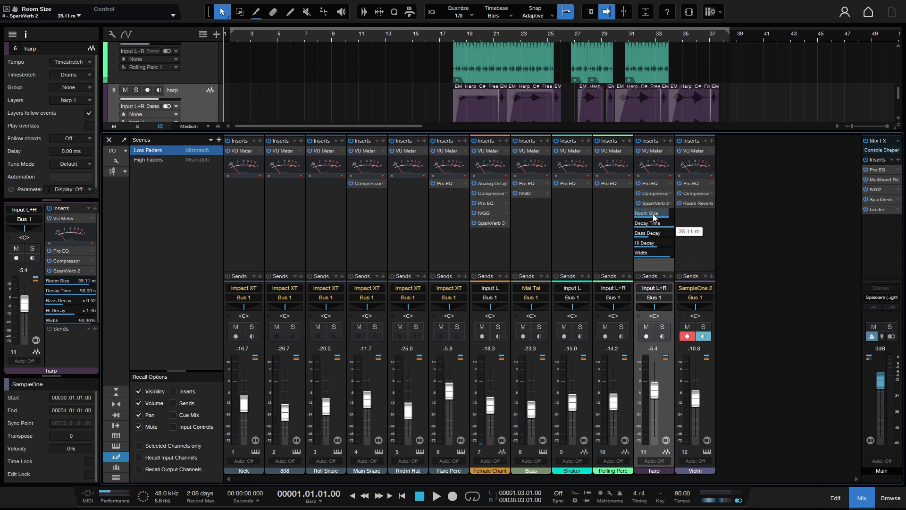
click(648, 223)
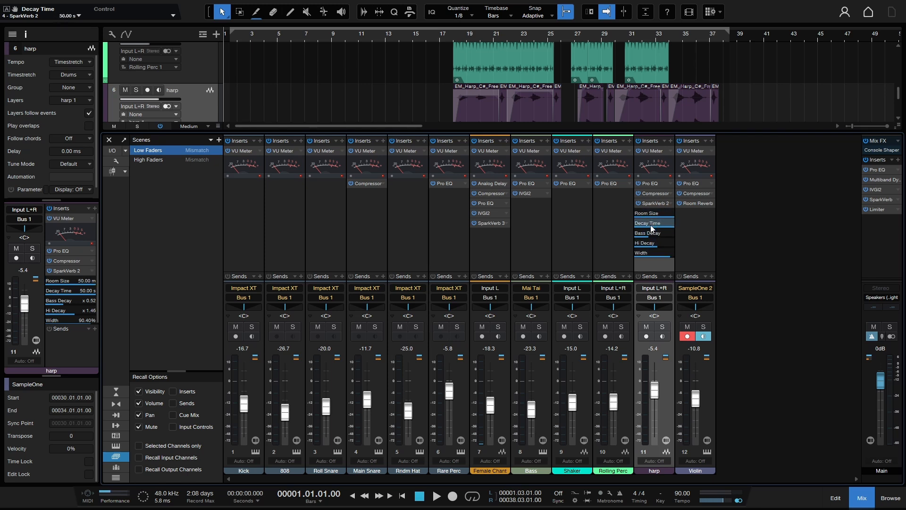
Connect the harp SparkVerb's Room Size and Decay Time to channel macro Knob 1
right_click(645, 212)
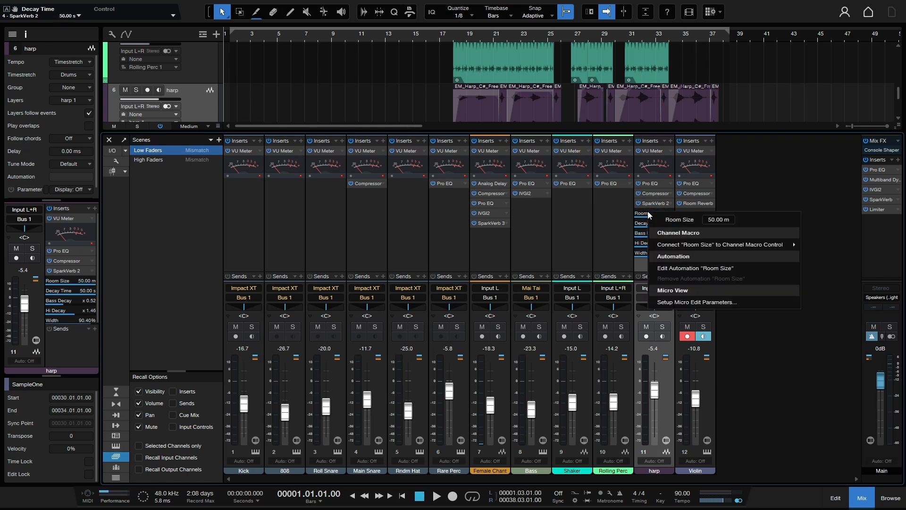
mouse_move(720, 243)
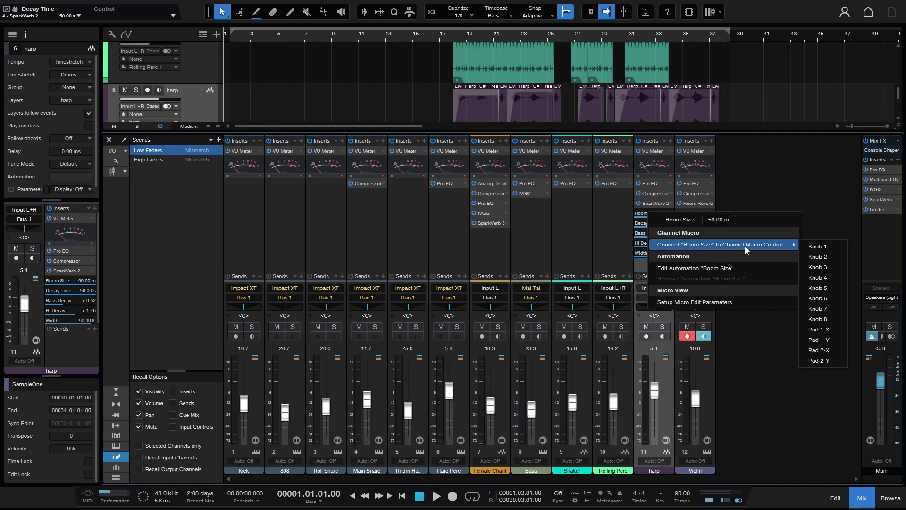
mouse_move(786, 248)
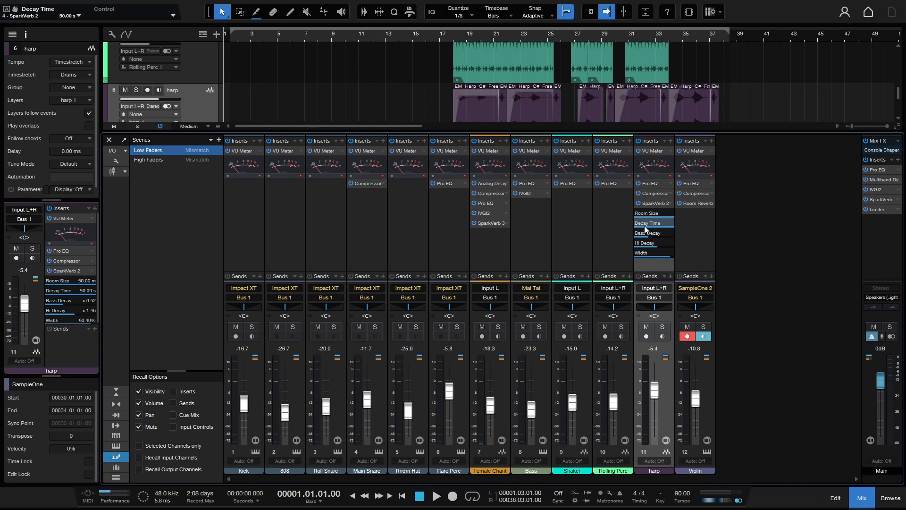
right_click(649, 223)
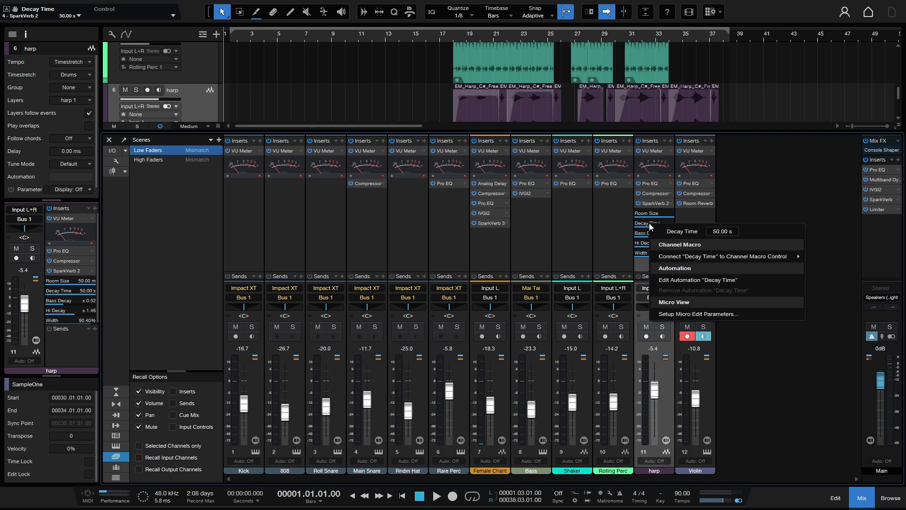
mouse_move(724, 256)
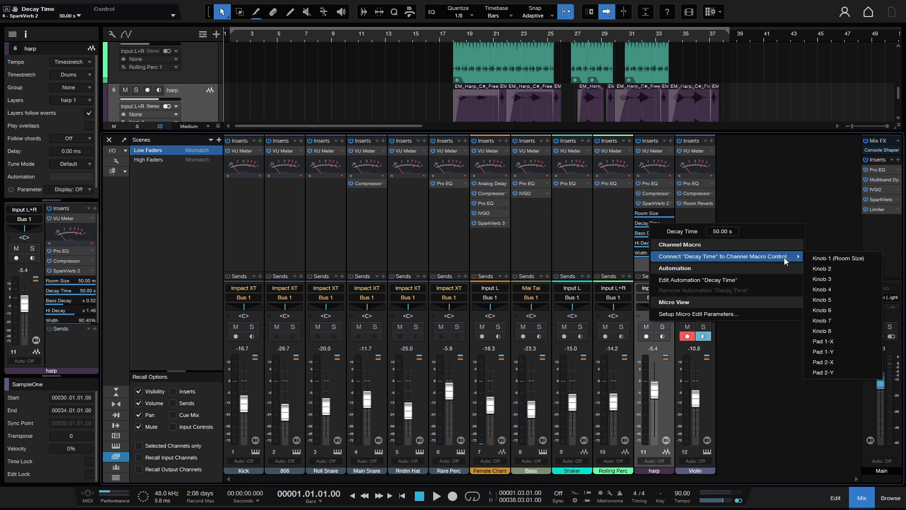
click(837, 258)
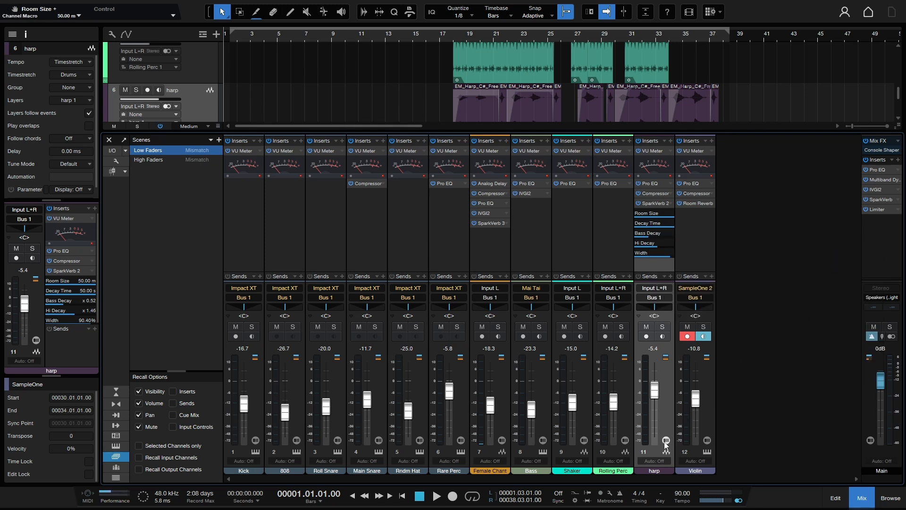
mouse_move(665, 444)
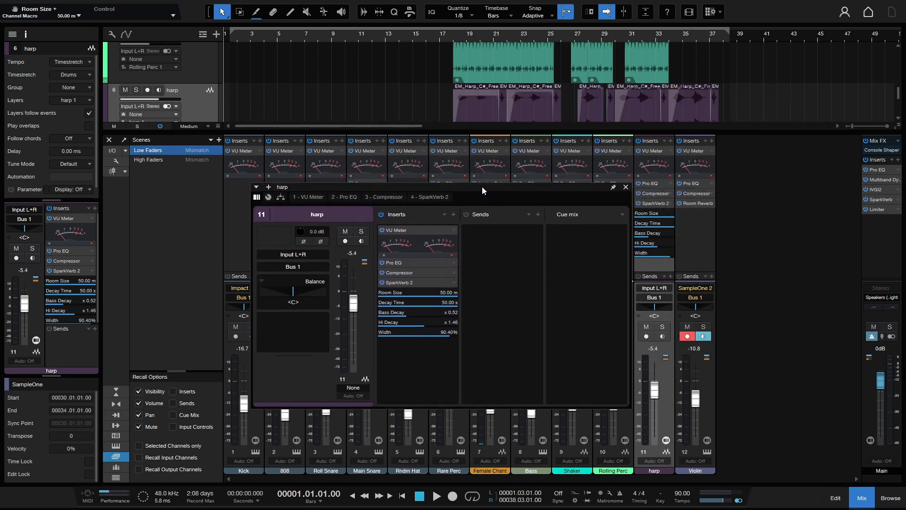
Show the harp macro knobs and sweep Knob 1 down and back to 50.00 m, moving Room Size and Decay Time
click(267, 198)
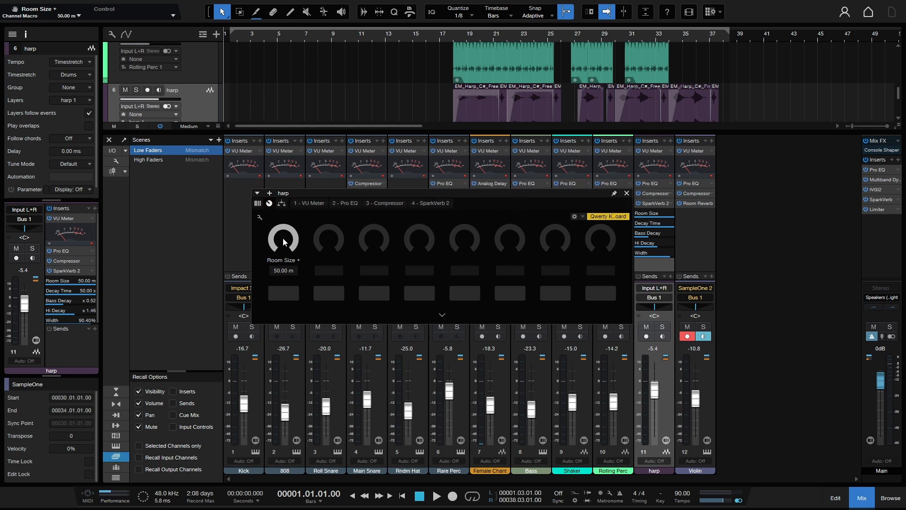
mouse_move(549, 233)
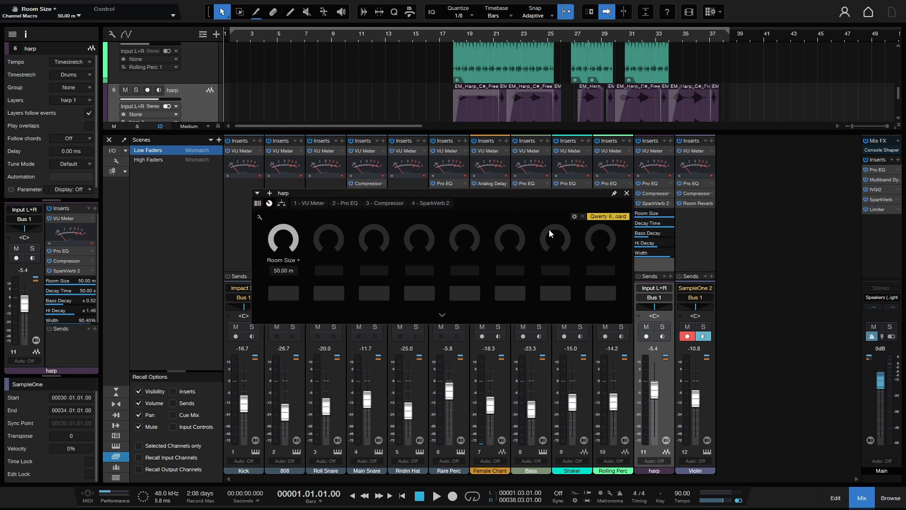
drag(283, 239, 284, 286)
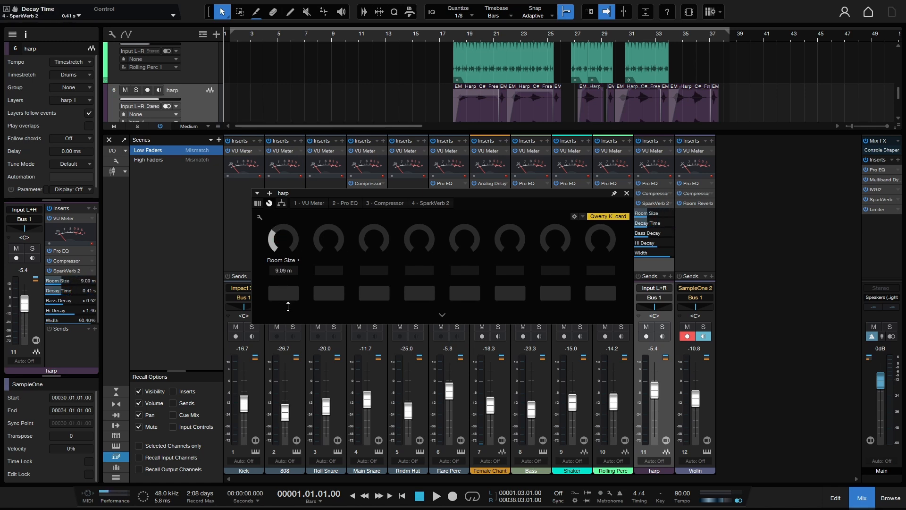
drag(282, 236, 282, 220)
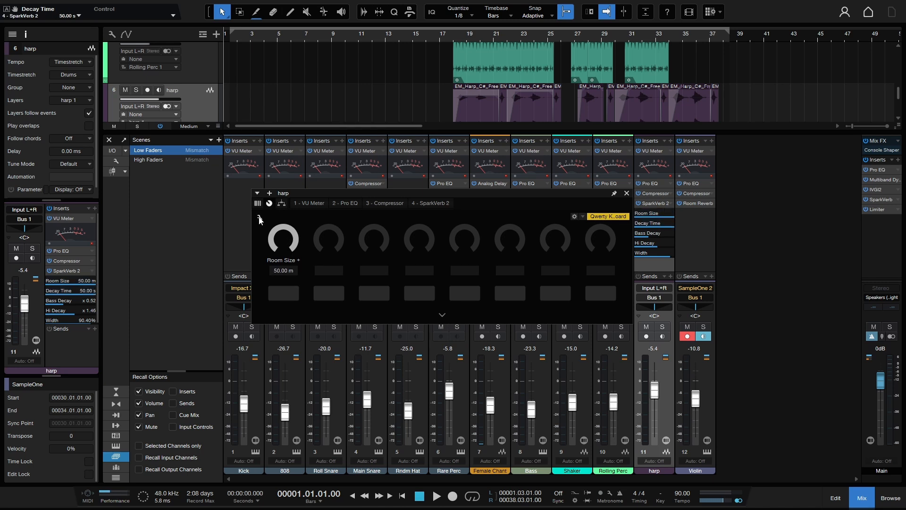
Remove the Decay Time target from Knob 1 and turn it to confirm only Room Size changes
click(258, 218)
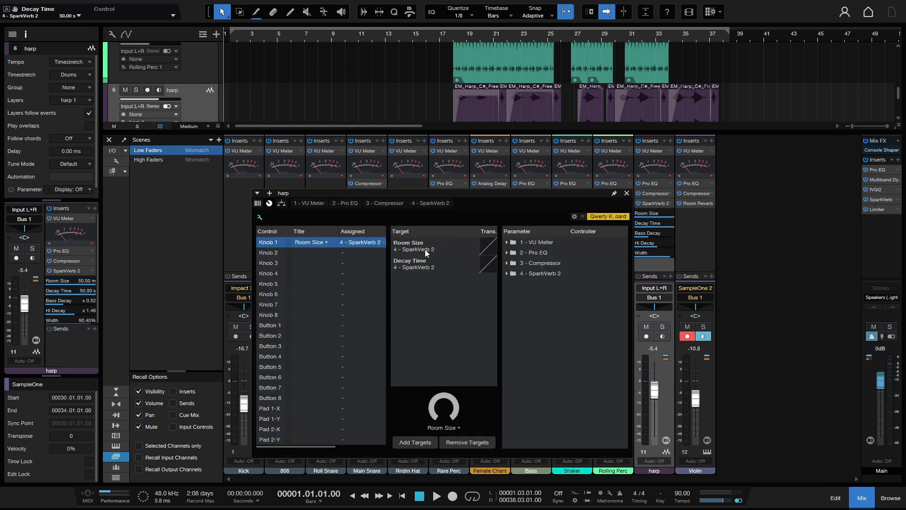
mouse_move(418, 246)
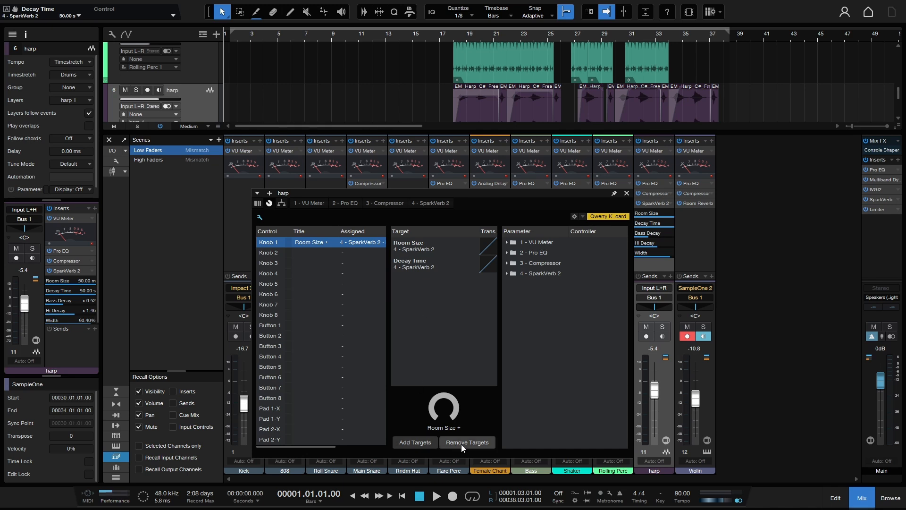
click(414, 264)
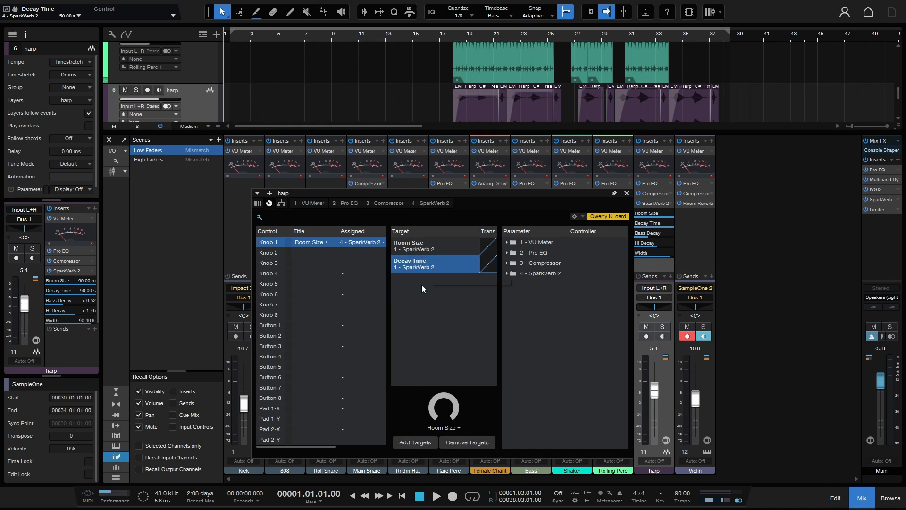
click(467, 442)
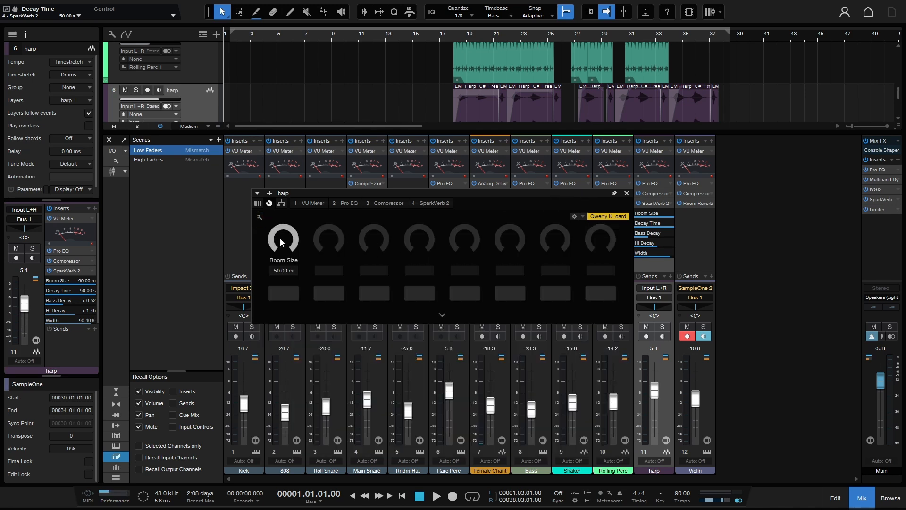
drag(283, 239, 288, 252)
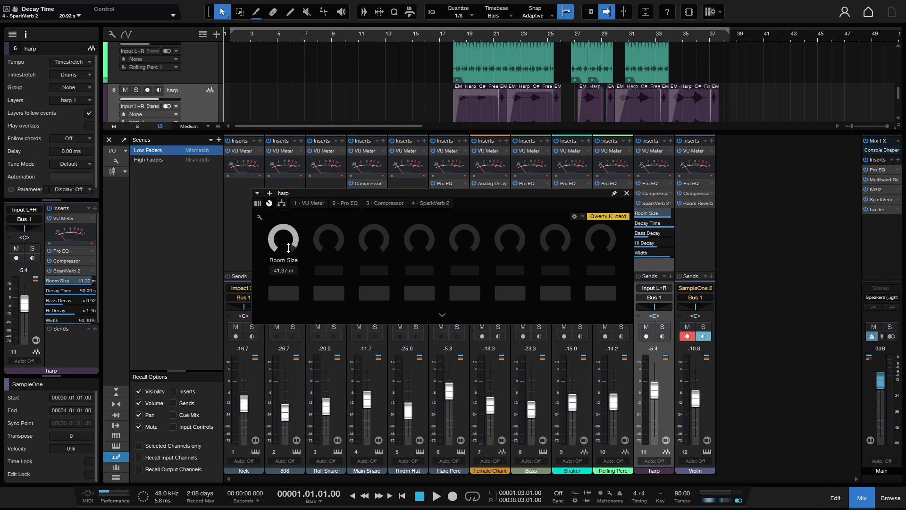
drag(282, 240, 283, 234)
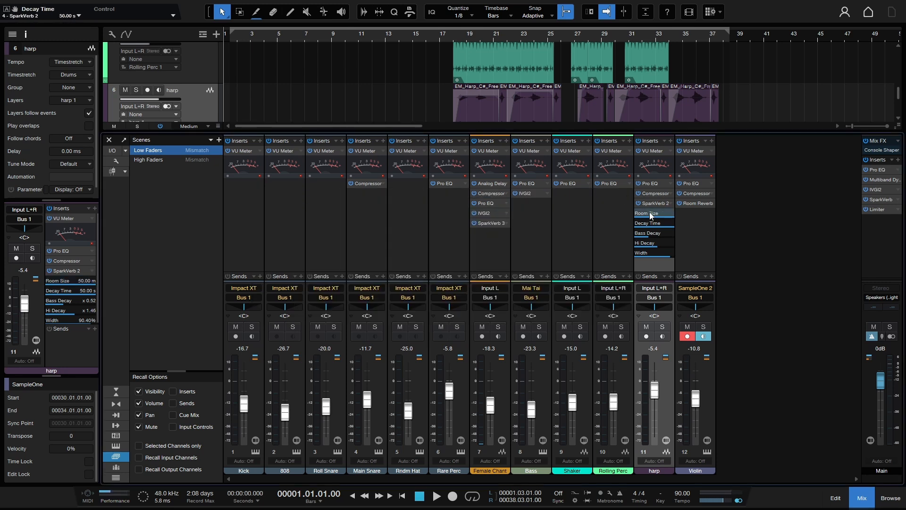
Choose Edit Automation for the harp's Room Size to show its envelope on the track
right_click(646, 213)
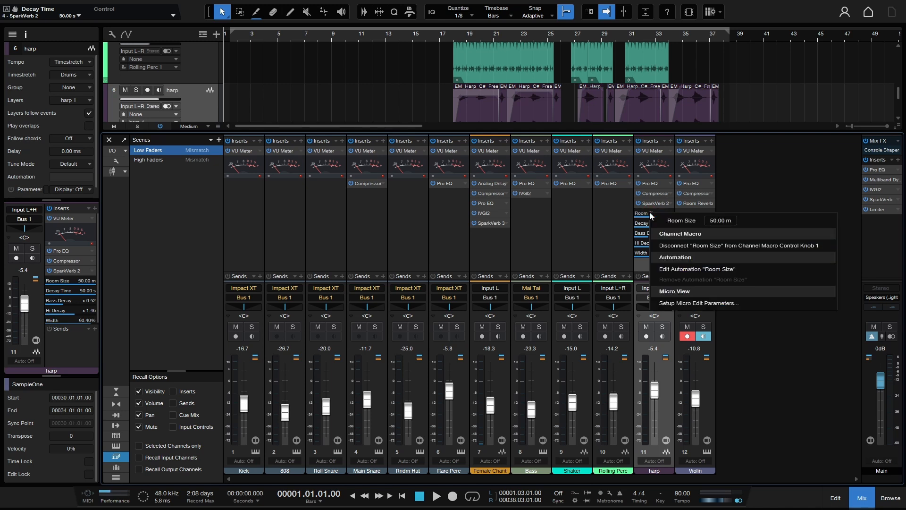
mouse_move(716, 269)
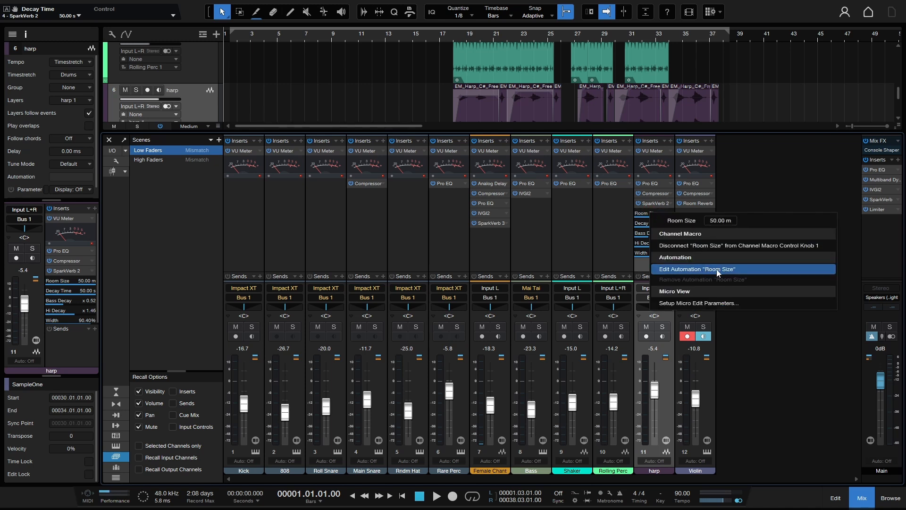
click(697, 269)
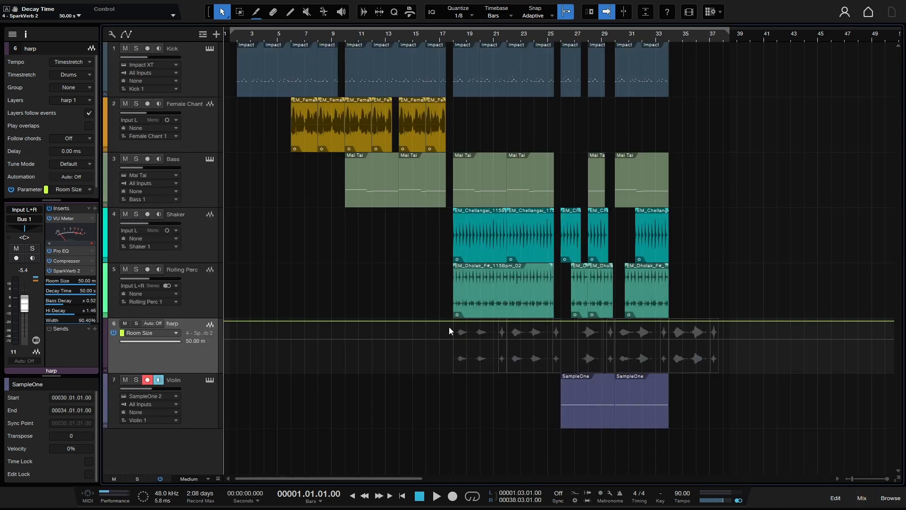
mouse_move(178, 345)
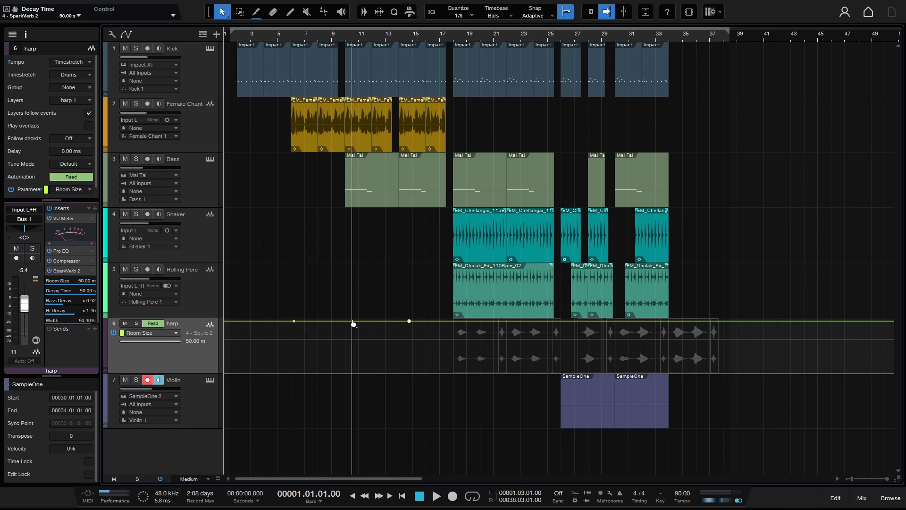
Pull the middle Room Size envelope point down to form a V-shaped dip around bar 10
drag(352, 321, 352, 337)
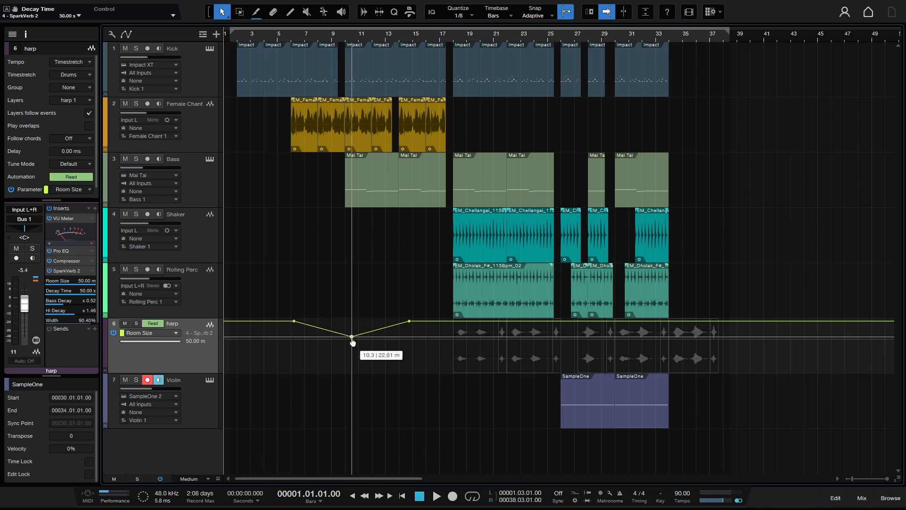
drag(352, 337, 352, 359)
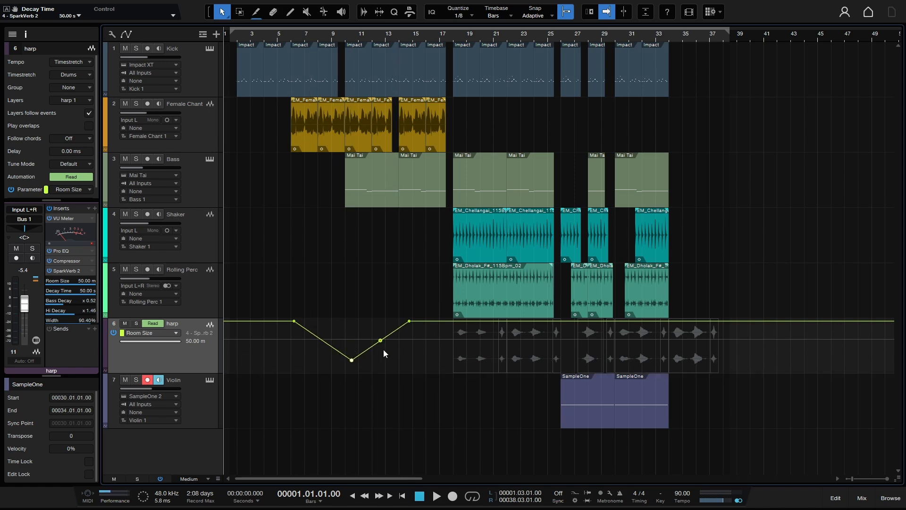
click(862, 498)
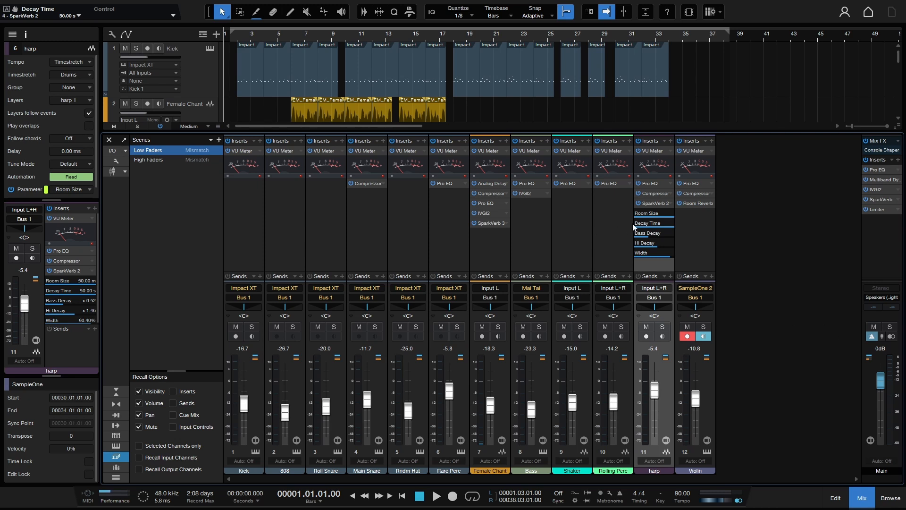
mouse_move(43, 332)
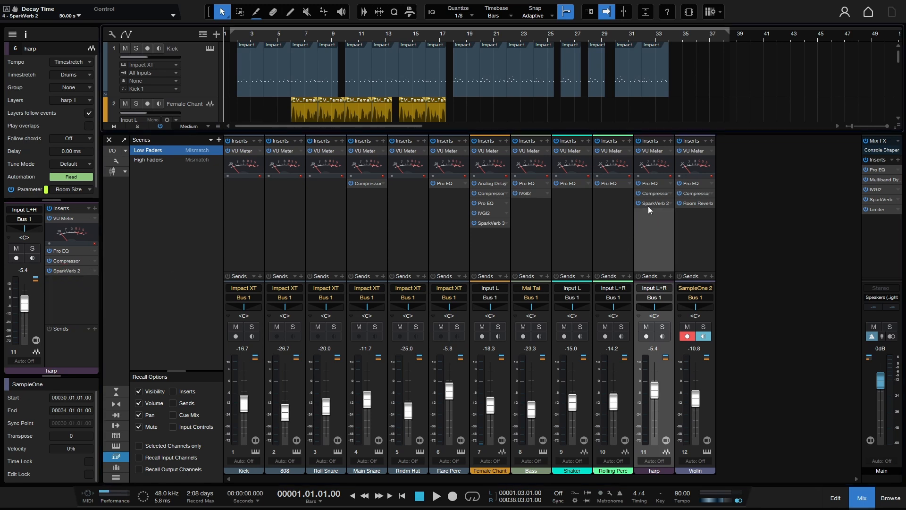
mouse_move(66, 274)
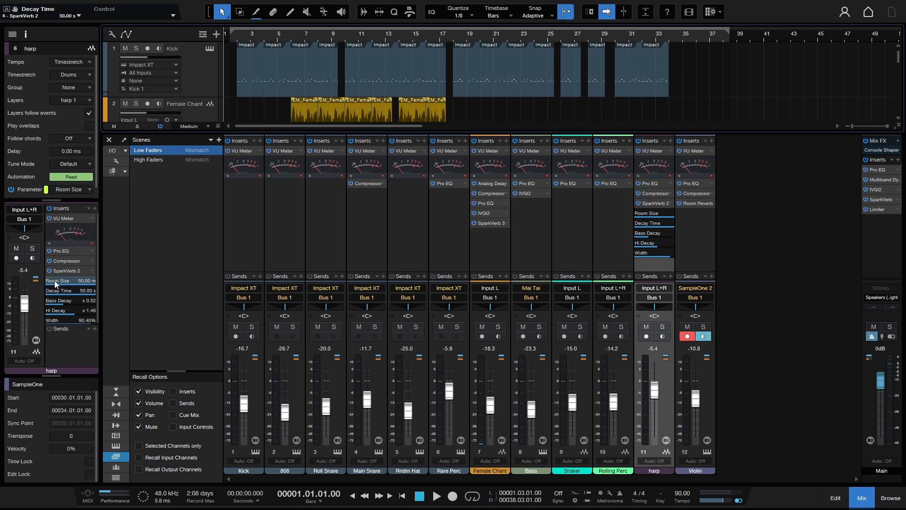
Bring up the harp Room Size options, now offering macro disconnection and automation removal
right_click(58, 280)
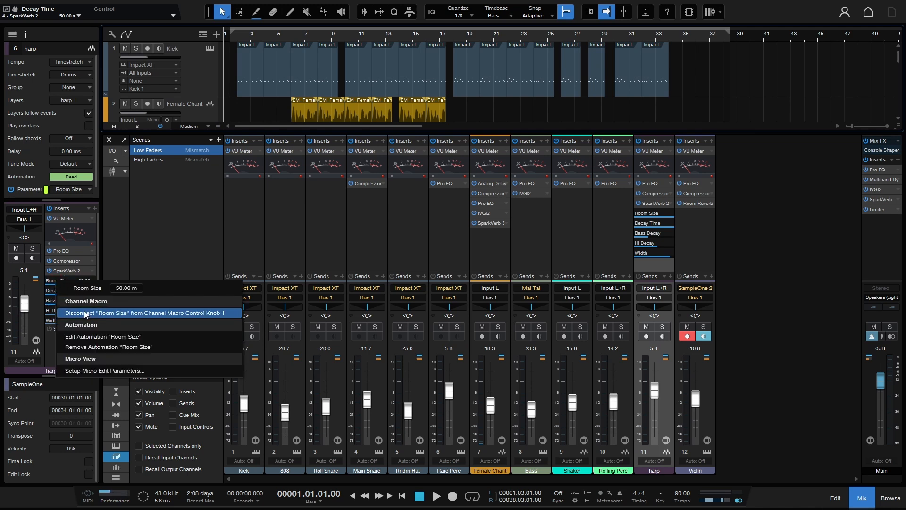
mouse_move(98, 345)
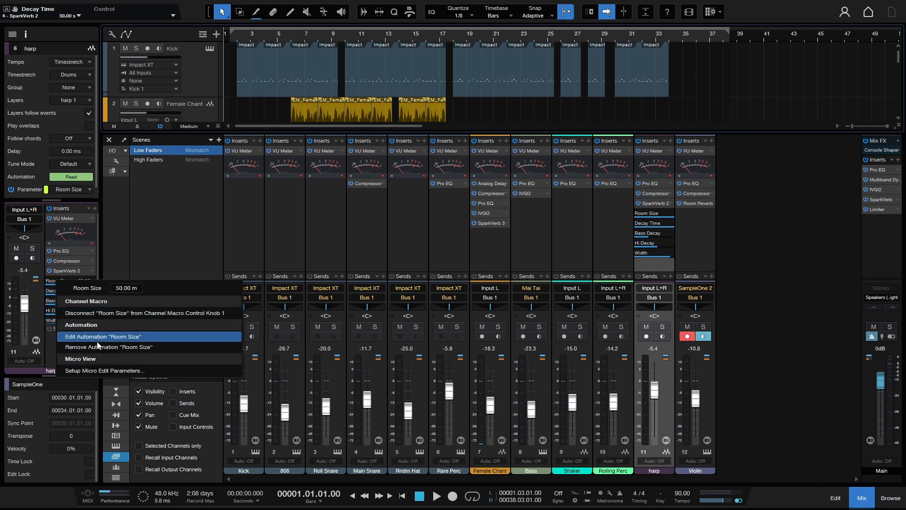